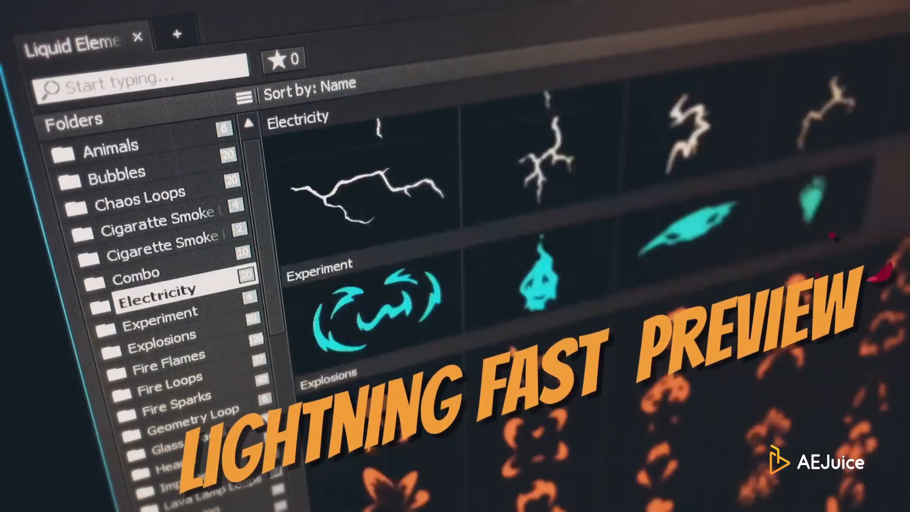
- Bring up the AEJuice Pack Manager 3 window with its AEJuice.com login prompt
scroll(down, 3)
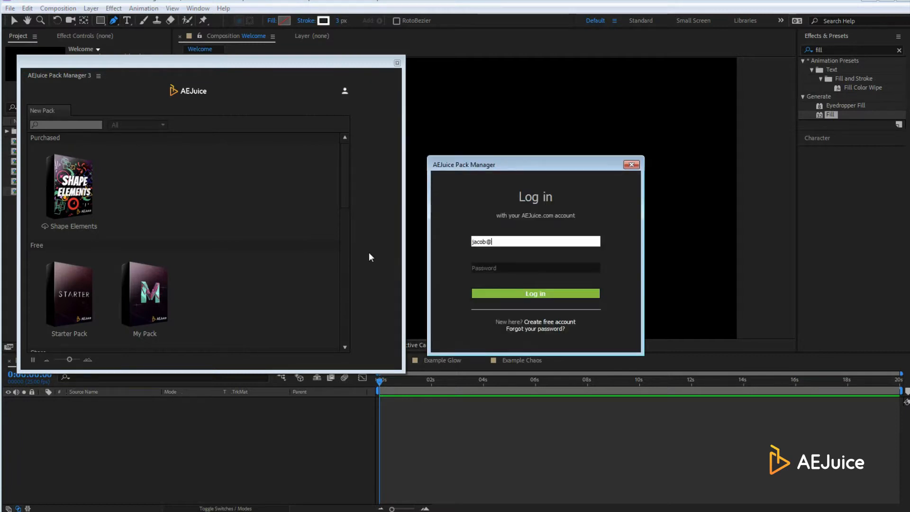
- Log in and open the purchased Liquid Elements pack to its folder browser
click(535, 293)
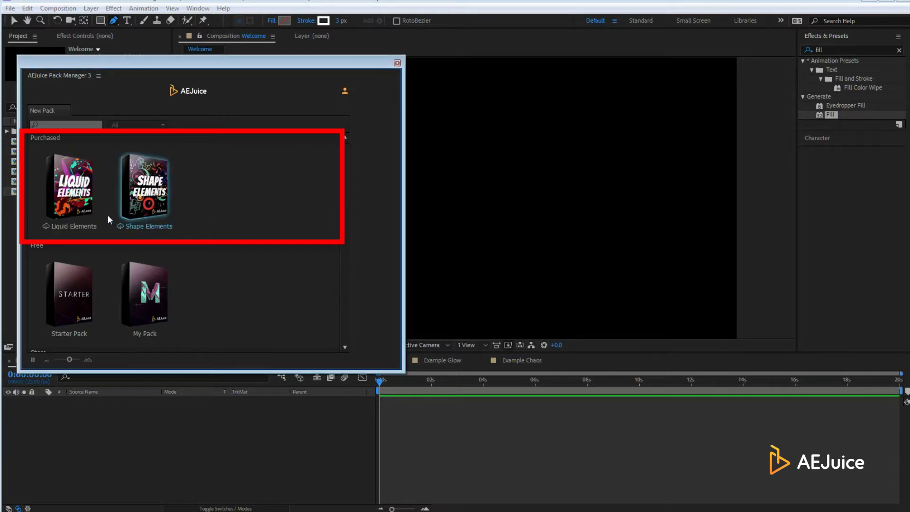
click(69, 186)
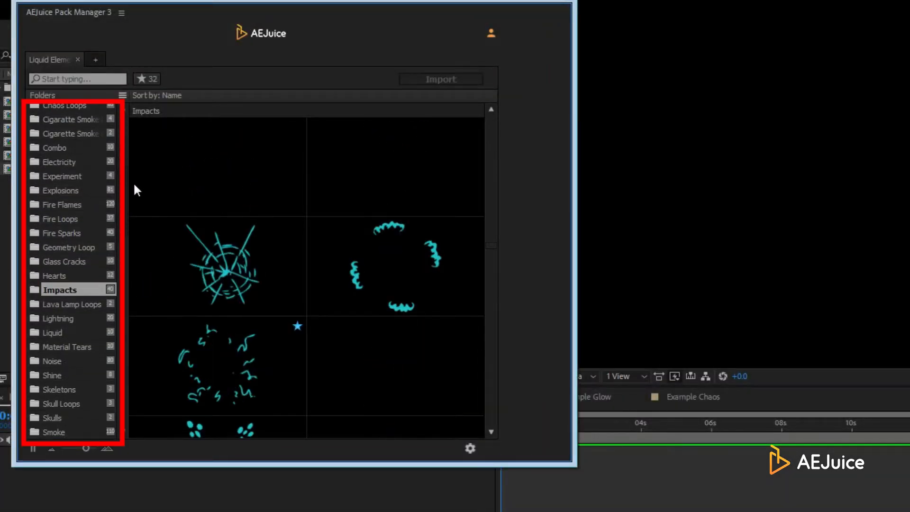
- Preview the Water Bubbles, Water Drops, Water Splashes and Waves folders in turn
scroll(down, 3)
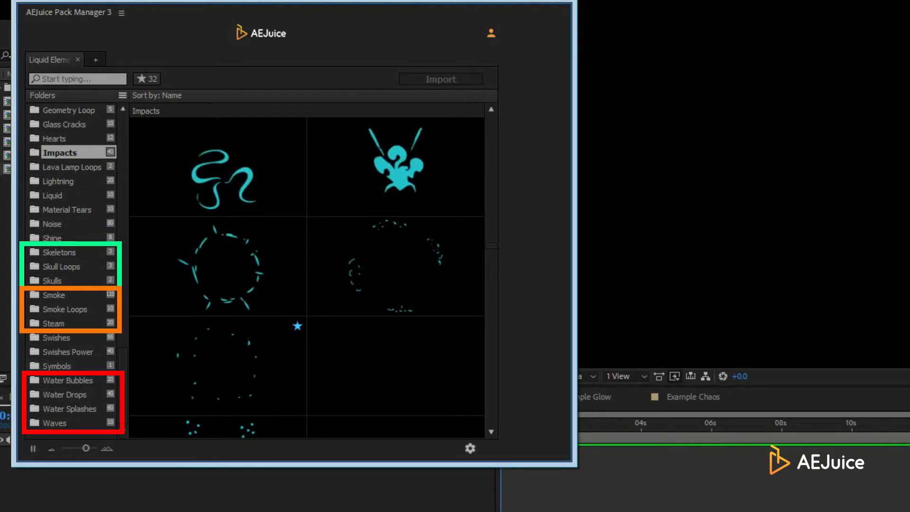
click(68, 395)
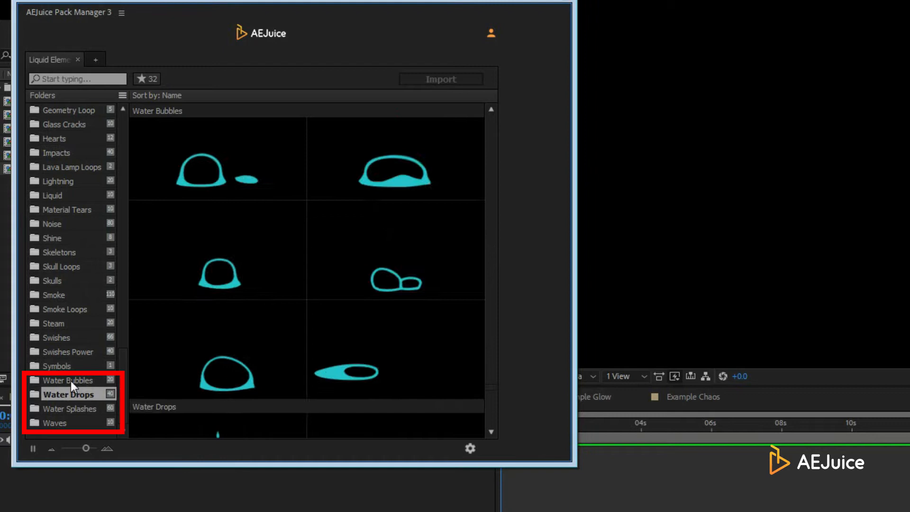
click(68, 394)
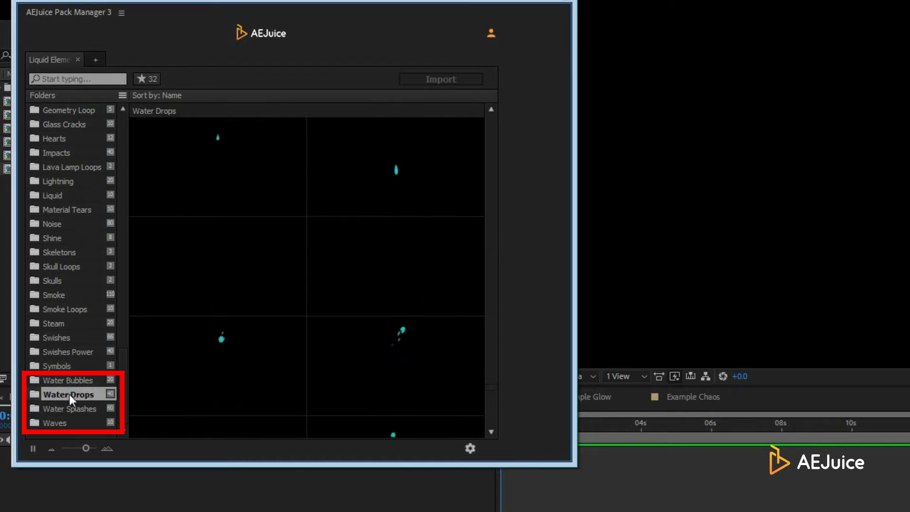
click(56, 422)
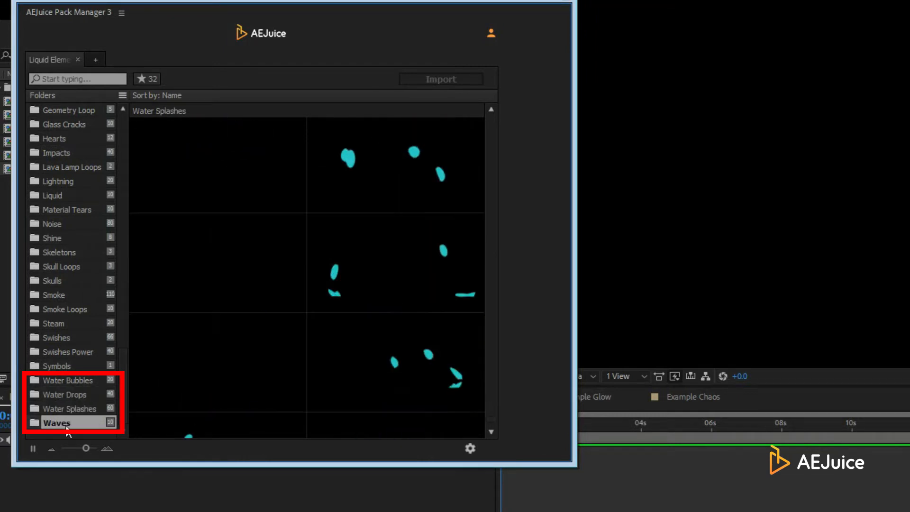
click(57, 422)
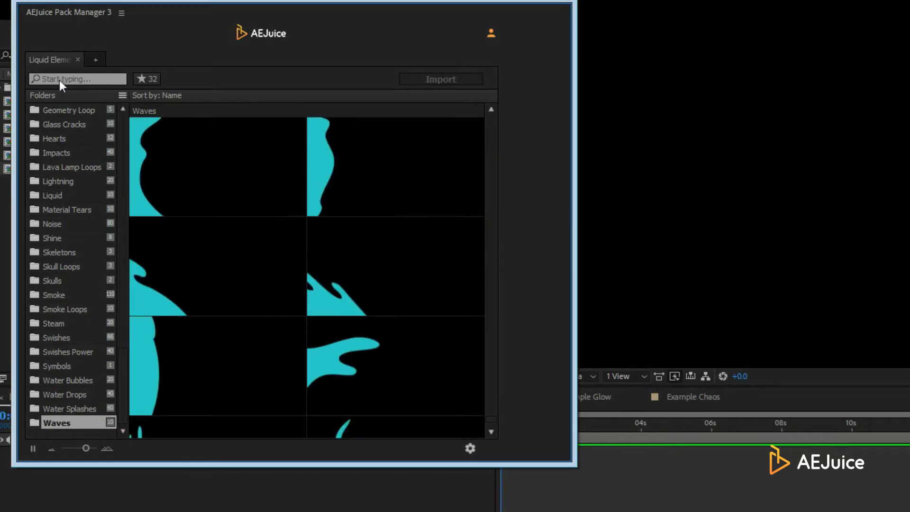
- Search folders for 'skeletons', 'water Bubbles' and 'chaos Loops', clearing the search afterward
text(skeletons)
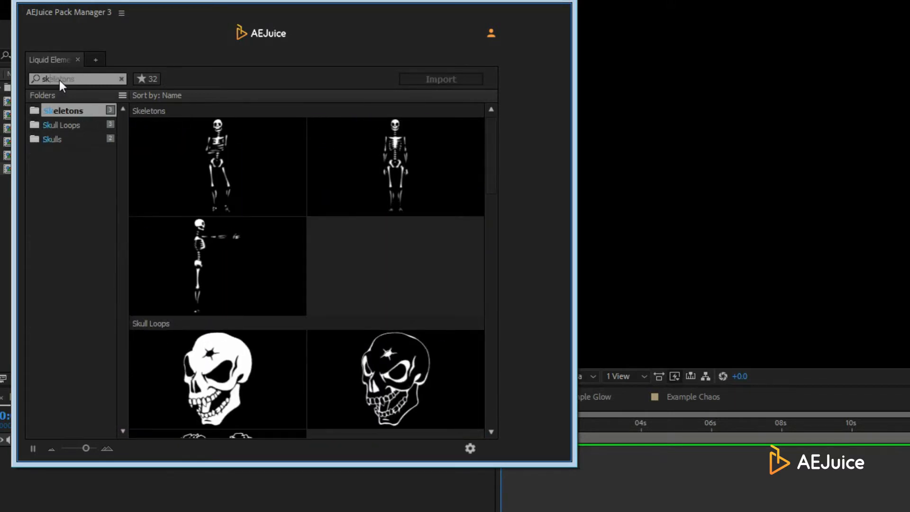
click(121, 78)
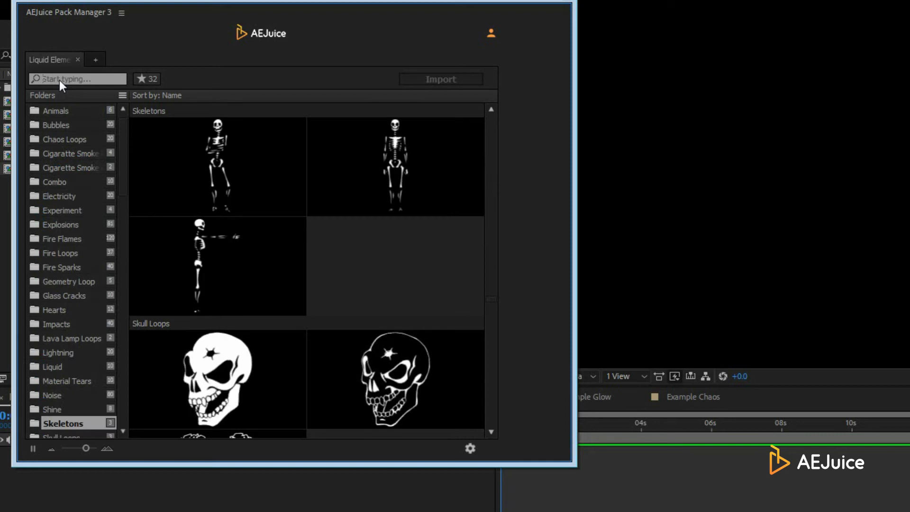
text(water Bubbles)
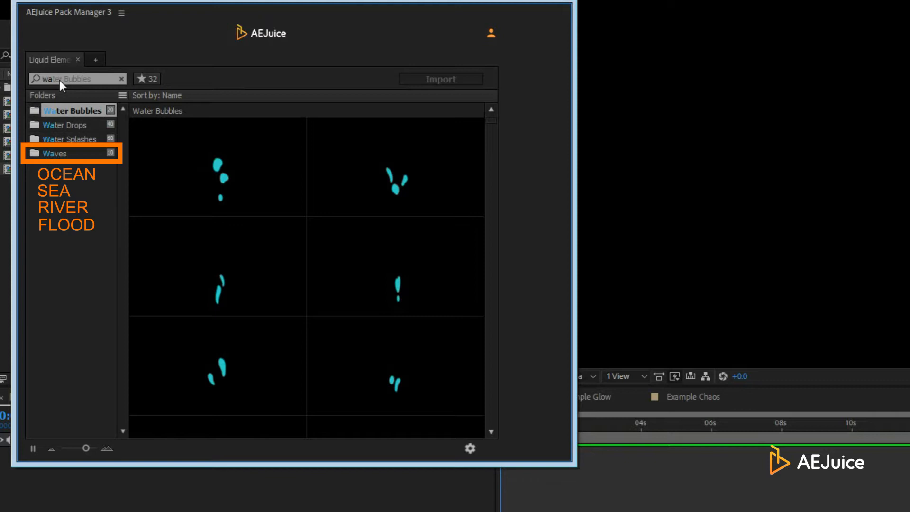
text(chaos Loops)
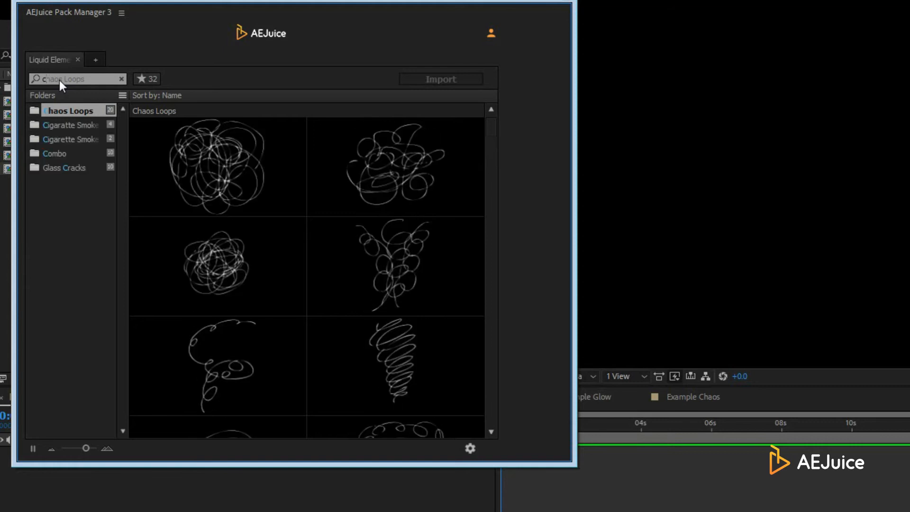
click(120, 79)
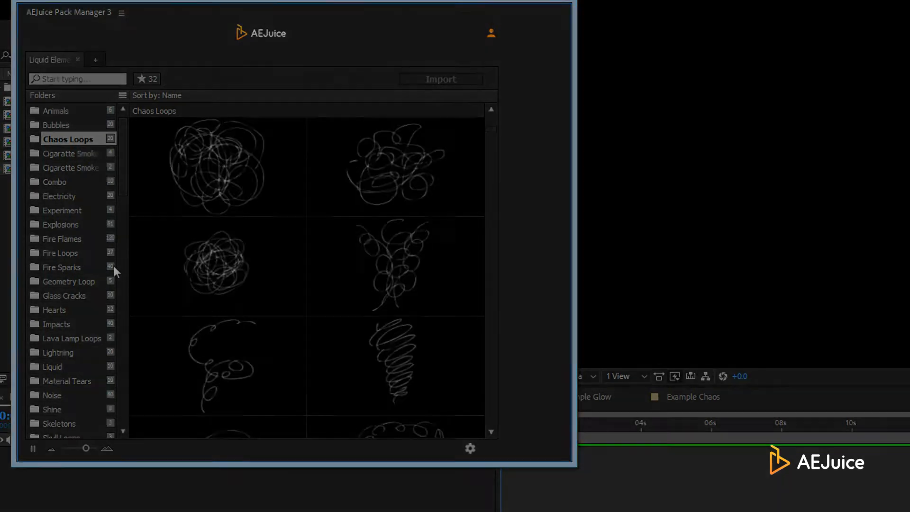
- Sort elements by Length, add a 2–3 sec water drop to the composition, then show starred favourites
click(156, 95)
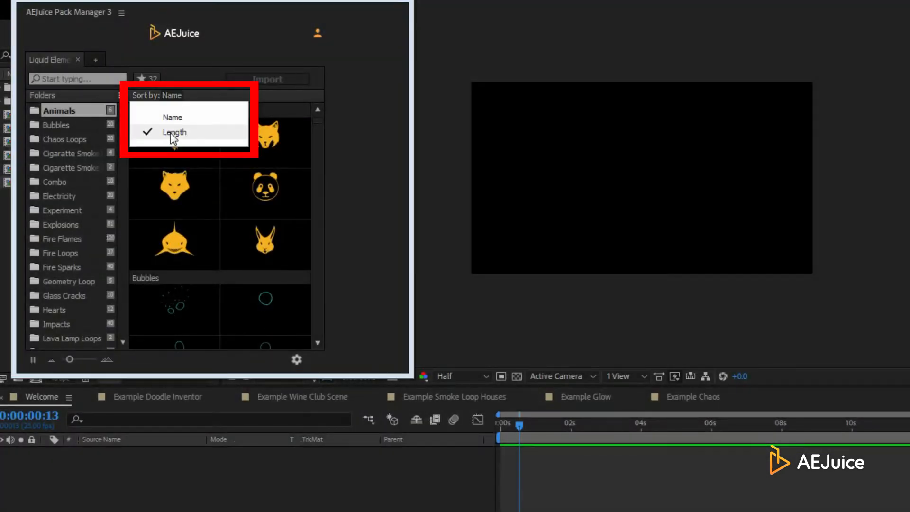
click(174, 132)
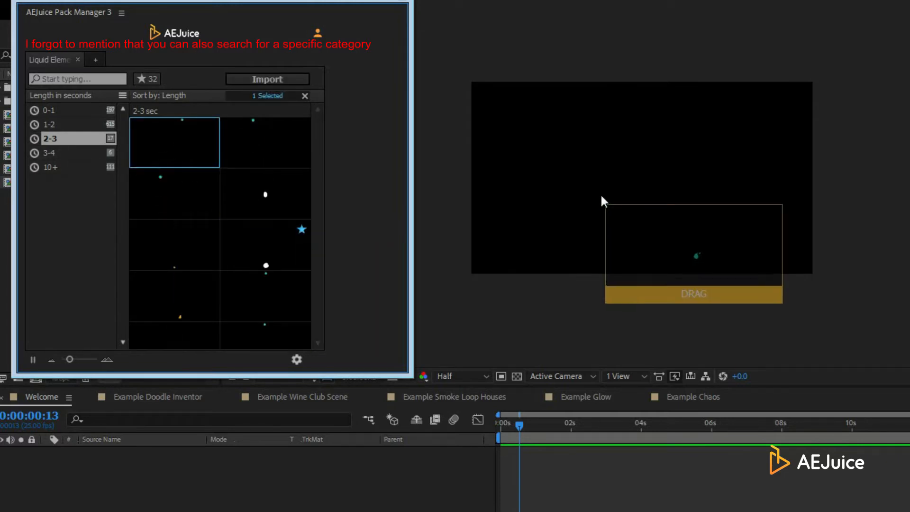
click(267, 79)
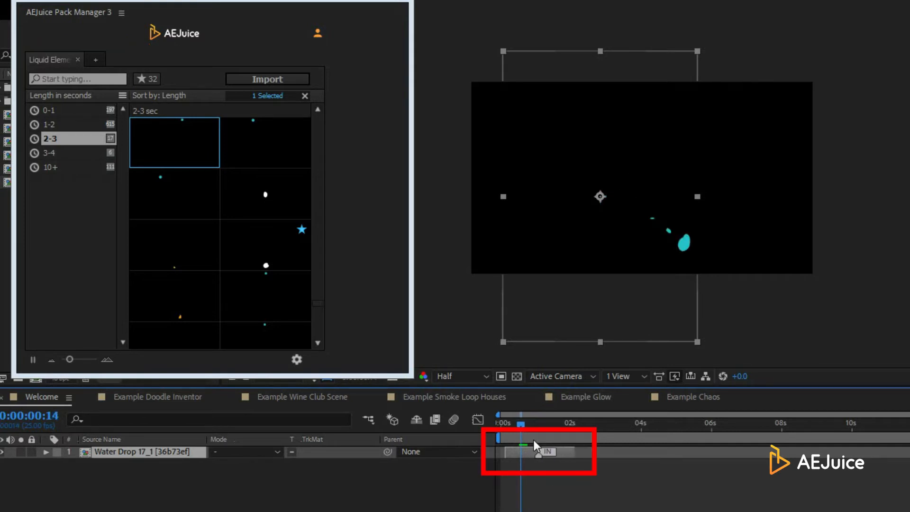
click(146, 79)
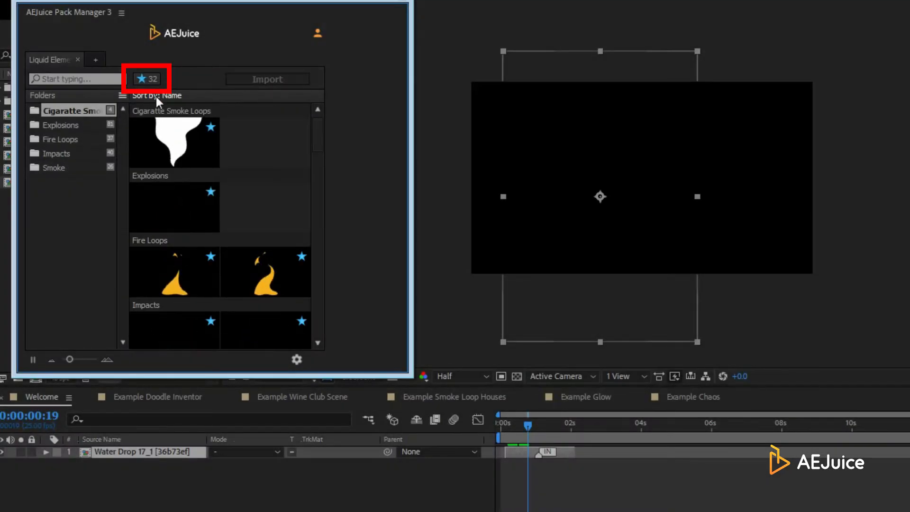
- Turn off the favourites filter to list all folders sorted by Name again
click(146, 79)
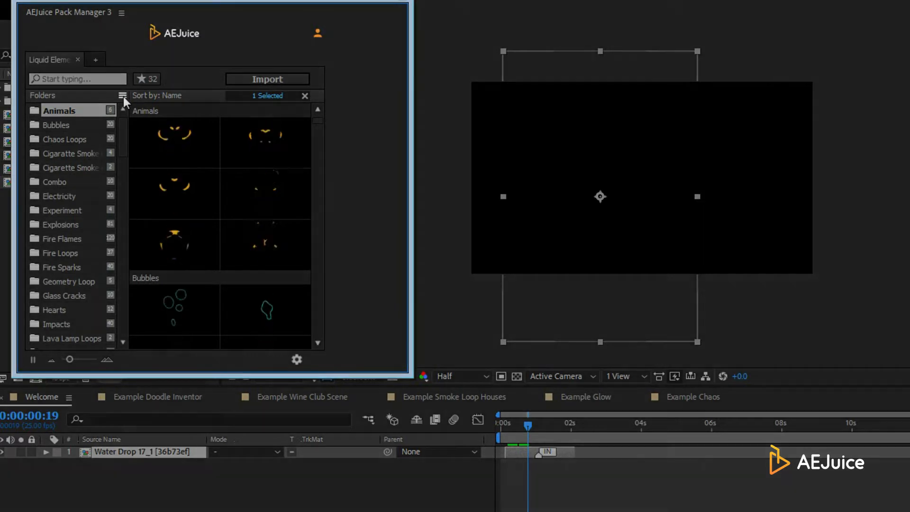
- Import Cigarette Smoke Loop 04 over the middle chimney, scaled to 300% with a red Fill
click(63, 195)
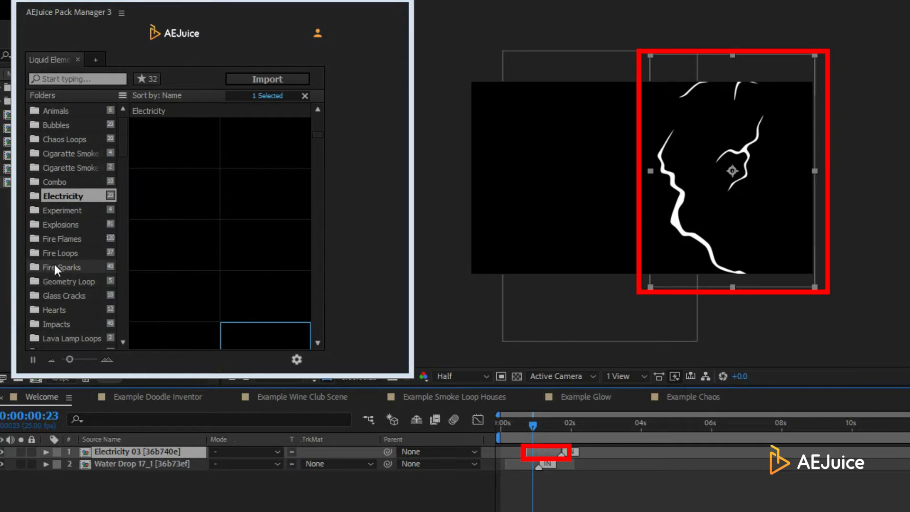
click(60, 252)
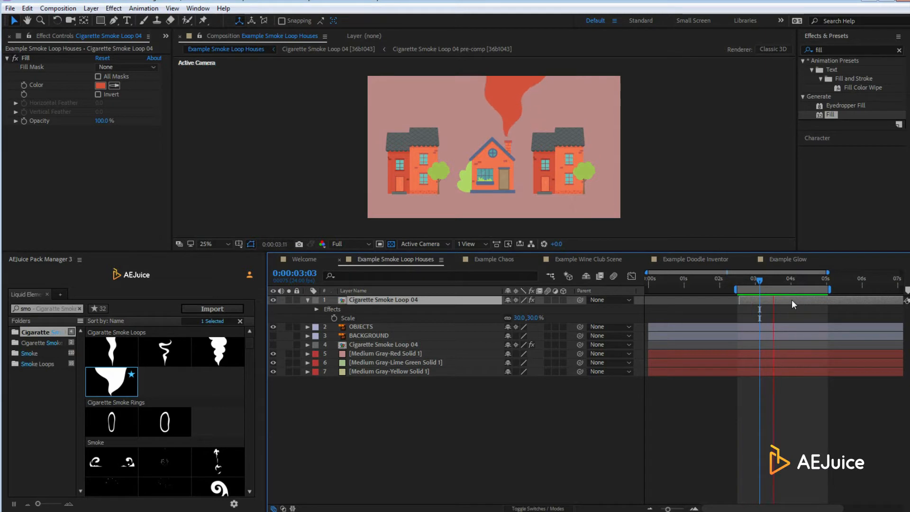
- Scrub through the Example Chaos thought-bubble scribble, then switch to the Welcome composition
click(494, 259)
text(cha)
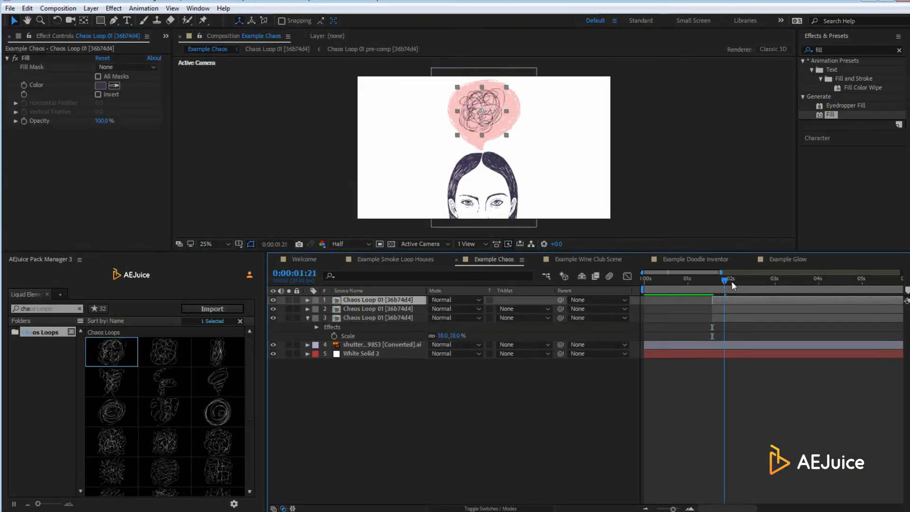
click(816, 279)
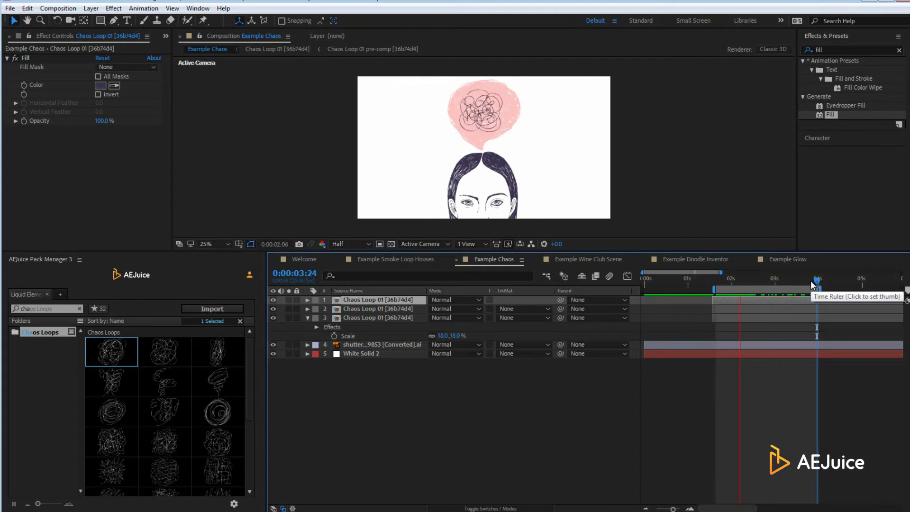
click(816, 279)
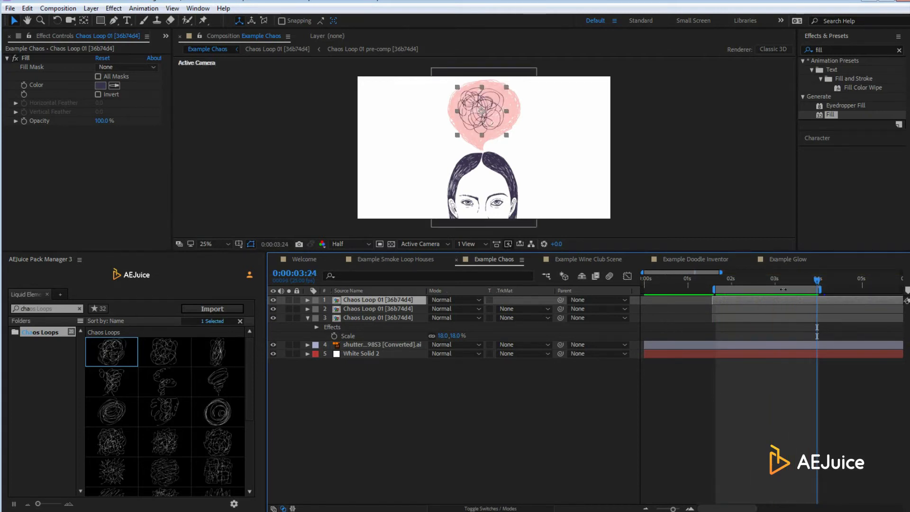
click(301, 259)
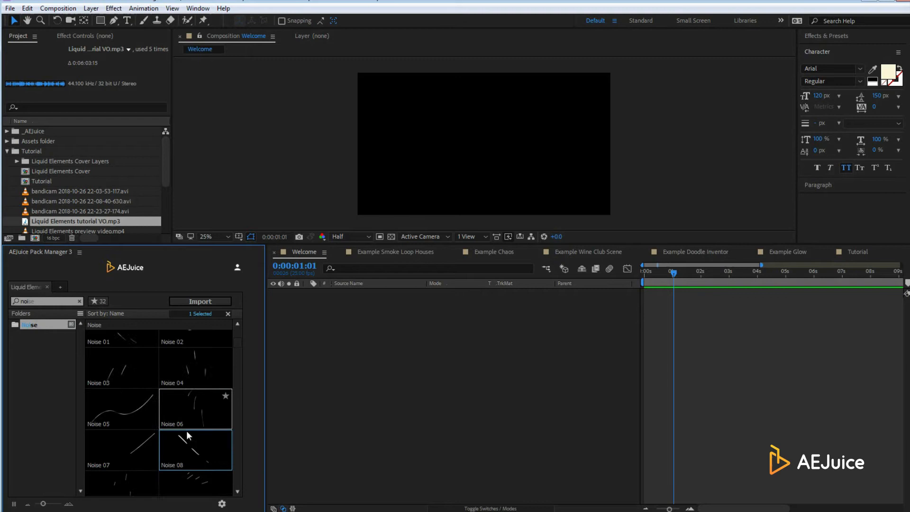
- Import Noise 08–11 into Welcome at 75% scale, rotating Noise 10 to 213°
click(200, 301)
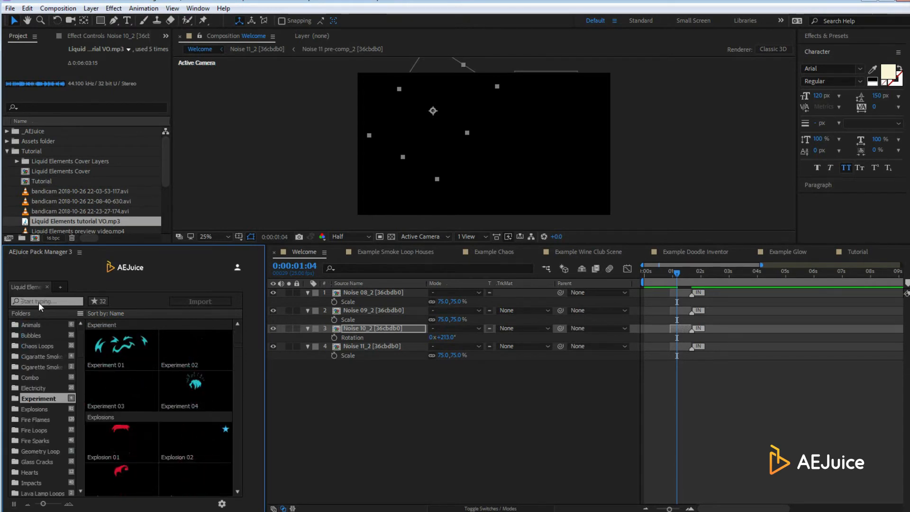
- Search 'fire flames', 'glass cracks', 'lava lamp loops', combo and 'animals' element categories
text(fire flames)
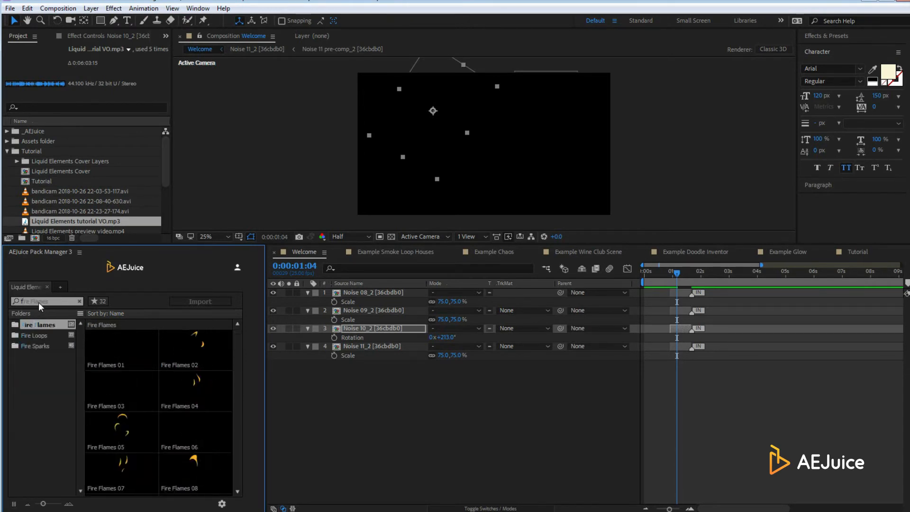
text(glass cracks)
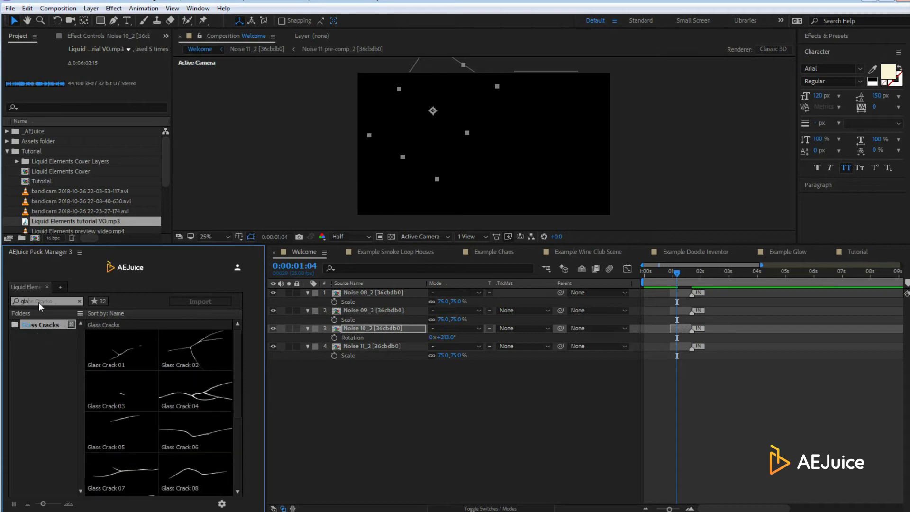
text(lava lamp loops)
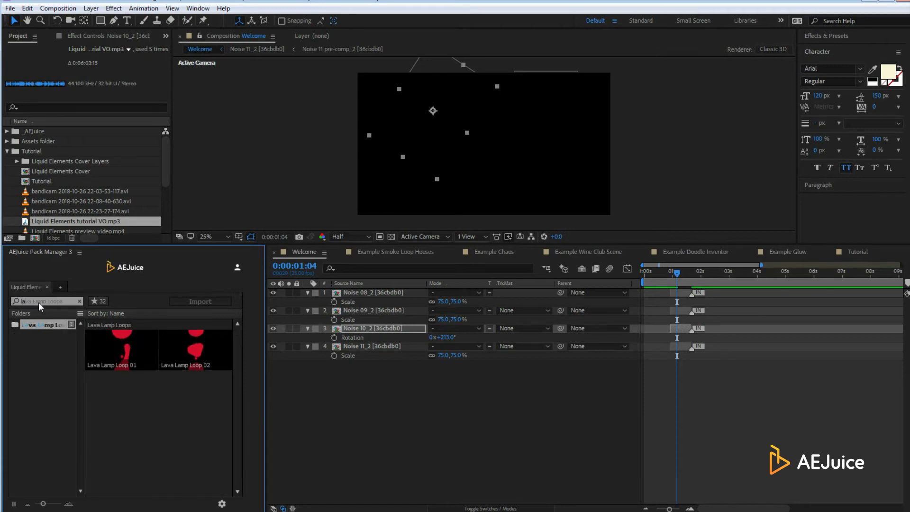
click(40, 451)
text(combo)
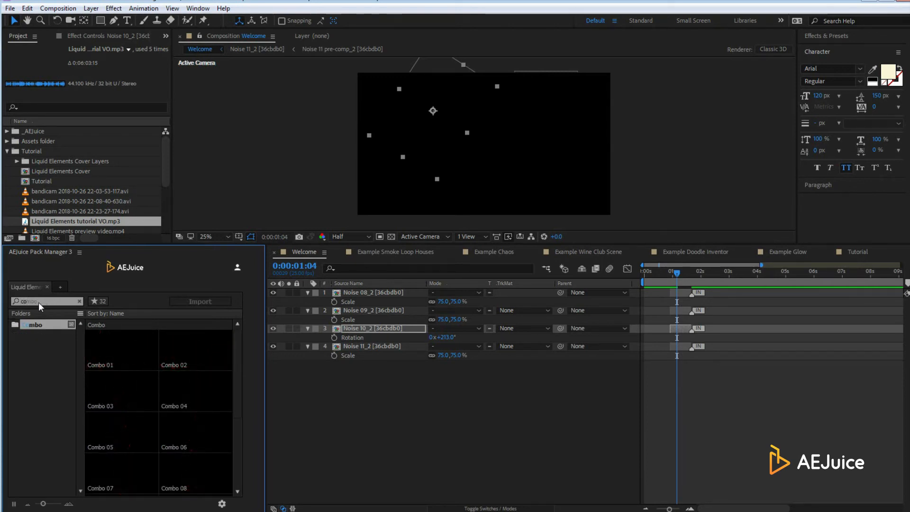
text(animals)
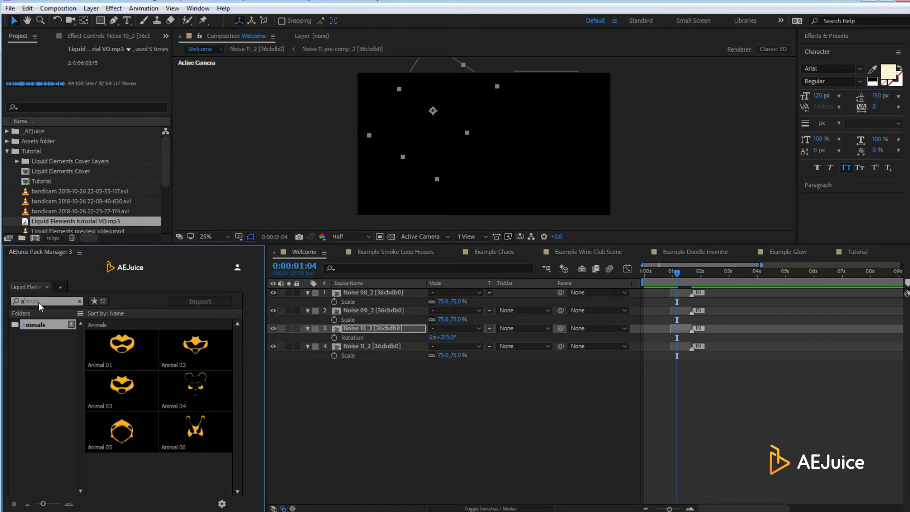
click(585, 251)
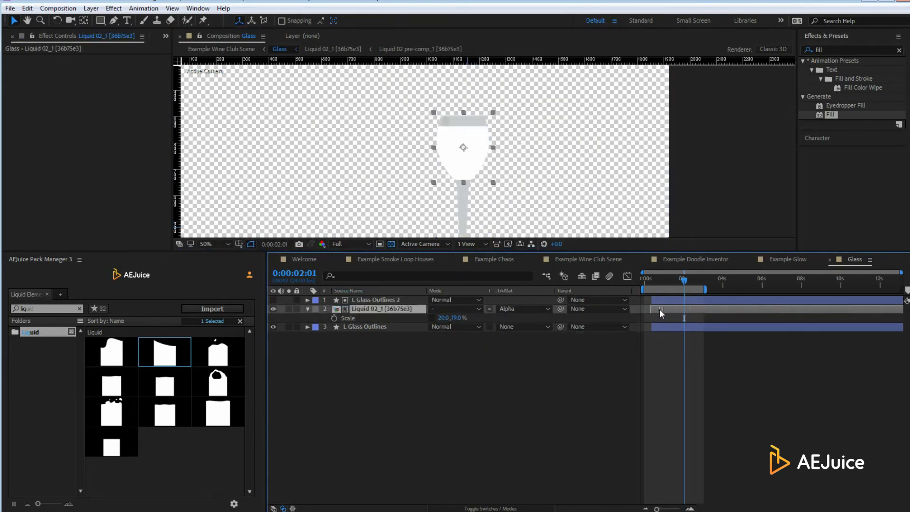
click(100, 85)
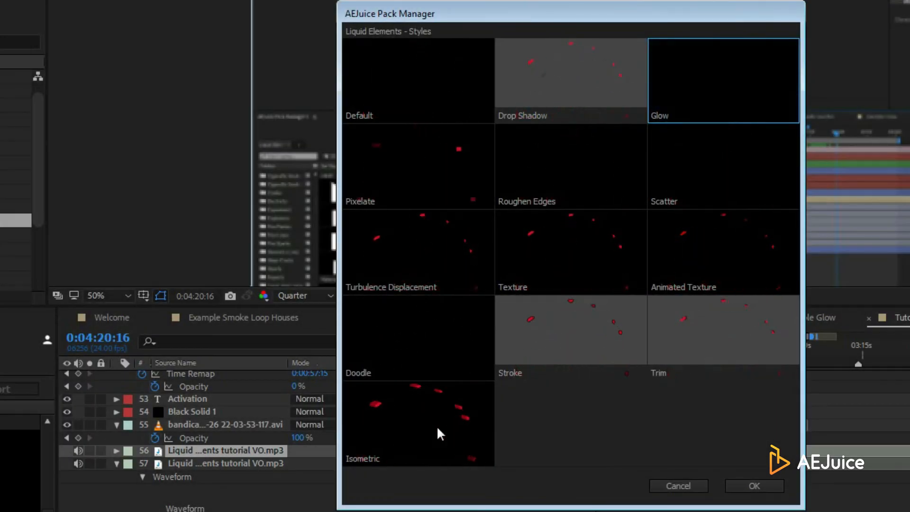
- Preview styles on the red splash element and apply the Pixelate style
click(722, 334)
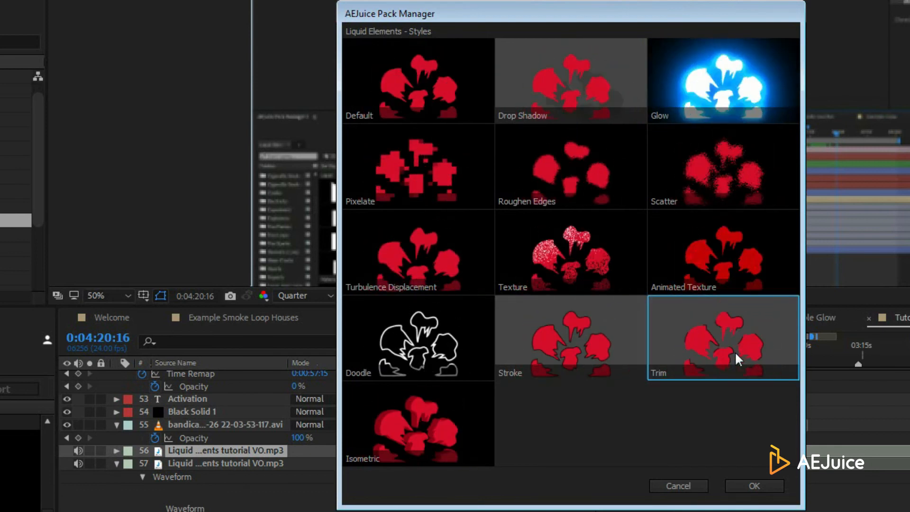
click(417, 166)
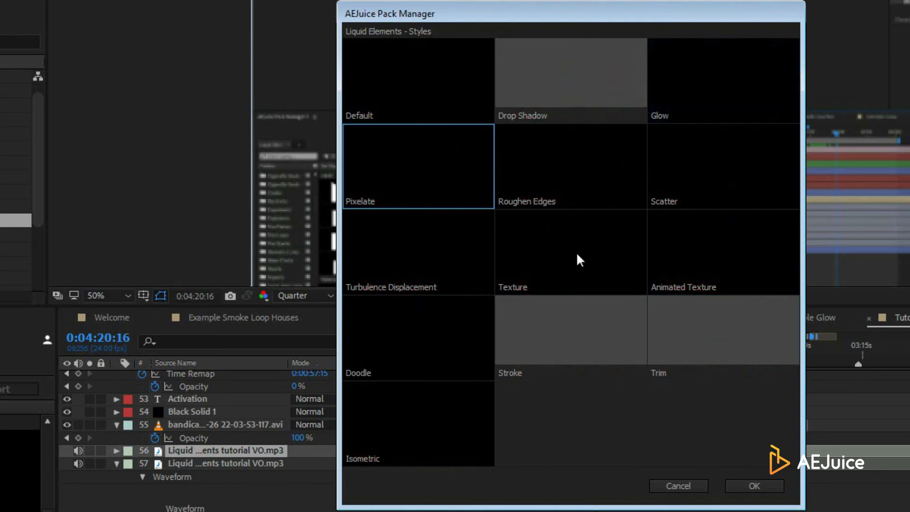
click(570, 252)
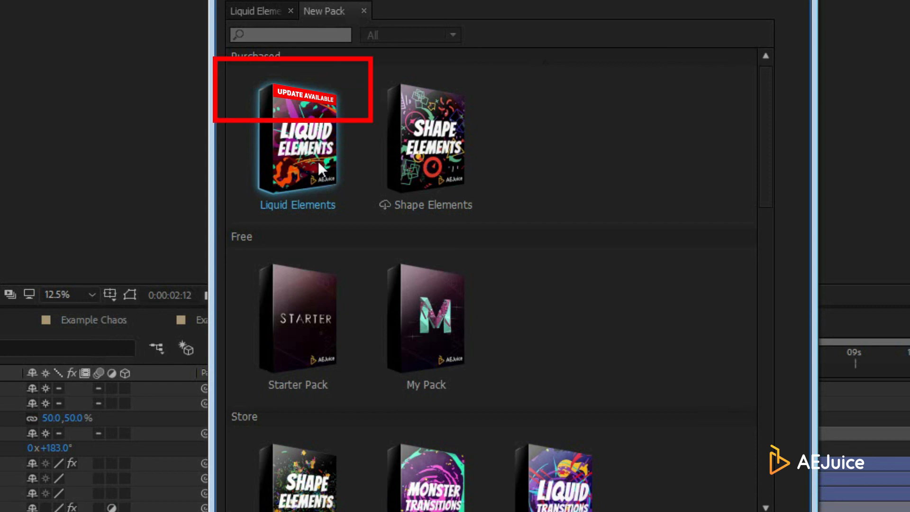
- Run Update on the Liquid Elements pack from its context menu in the New Pack store
right_click(319, 169)
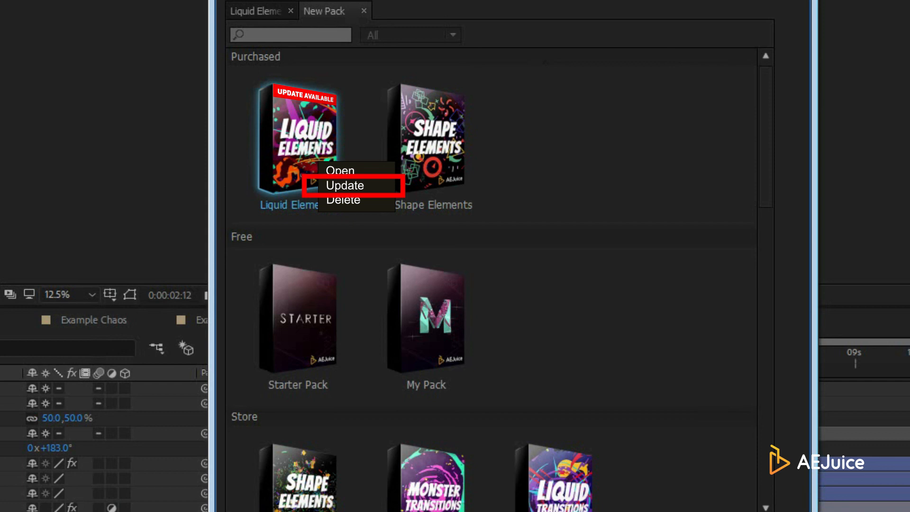
click(343, 185)
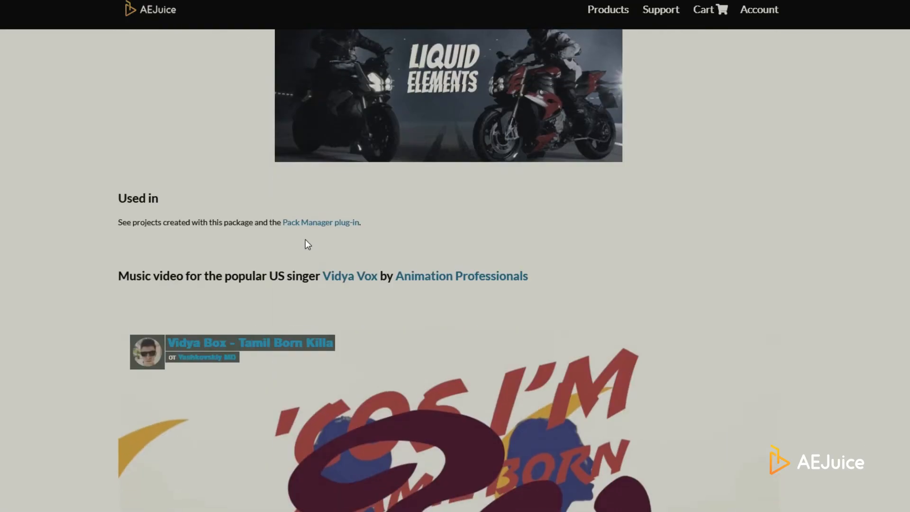